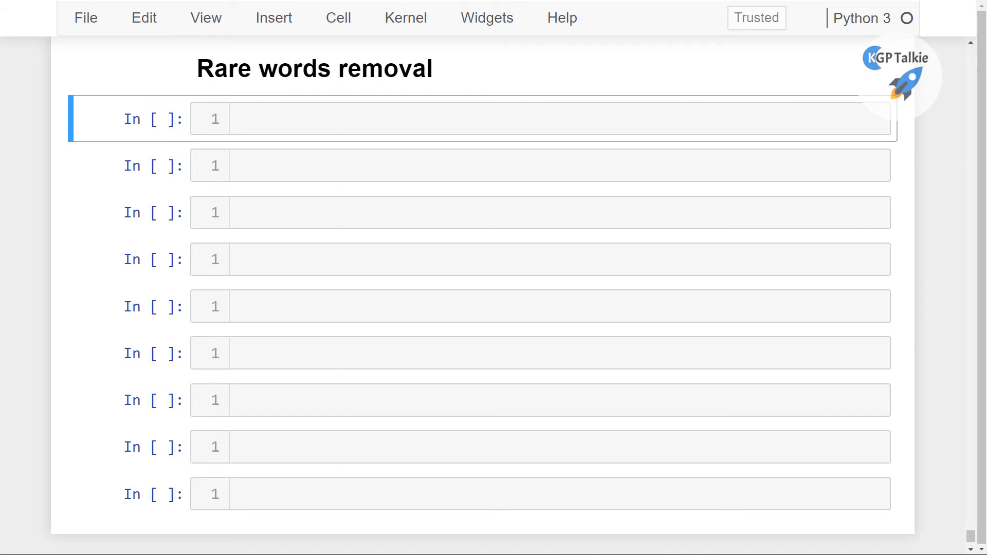
pyautogui.moveTo(388, 207)
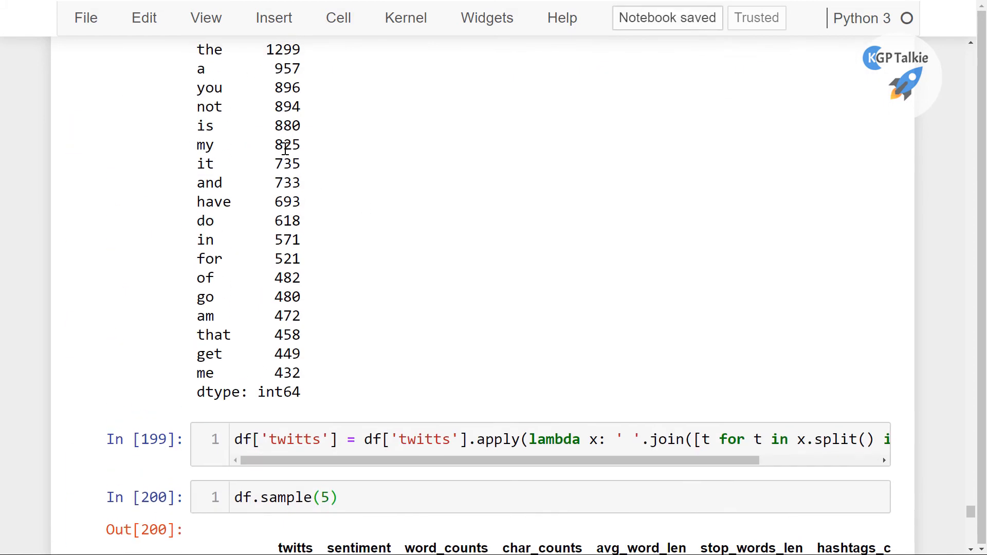
# - Run freq_comm, then change it to freq_comm.tail(20) to list the 20 rarest words
pyautogui.scroll(3)
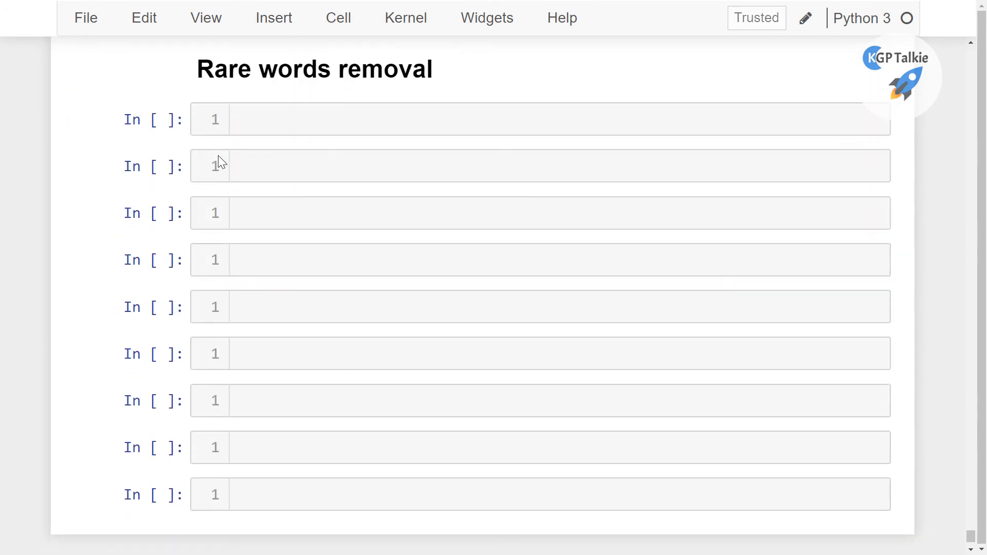
pyautogui.write('freq_comm')
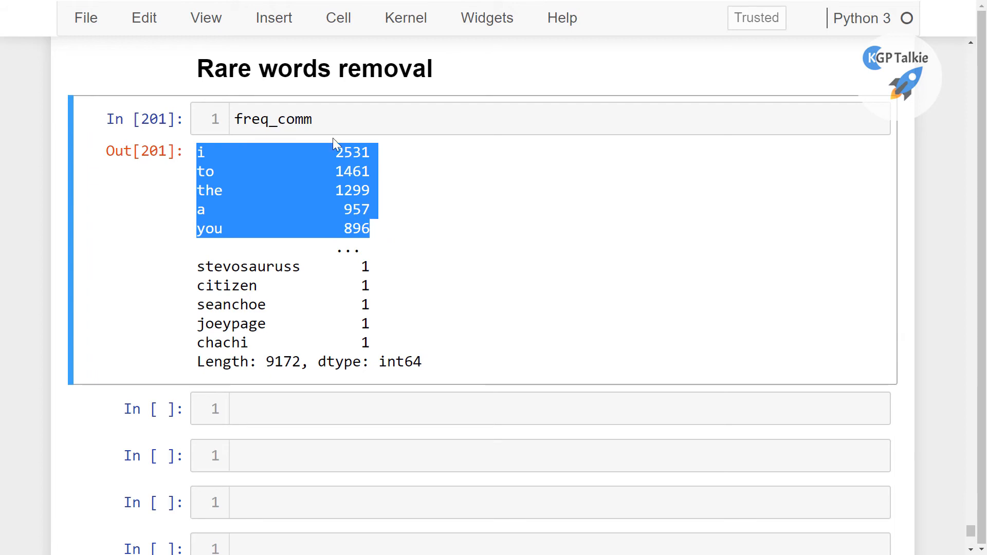
pyautogui.write('.ta')
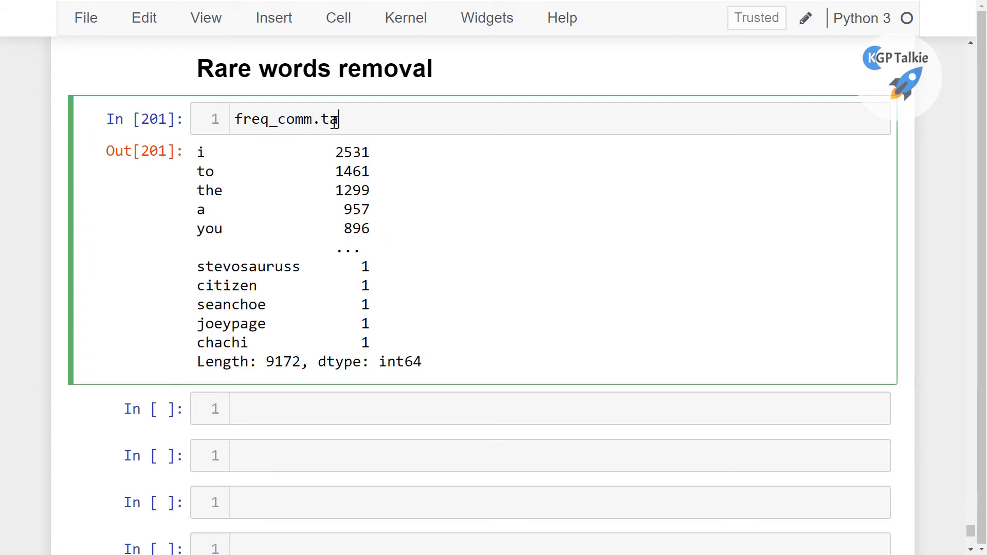
pyautogui.write('il()')
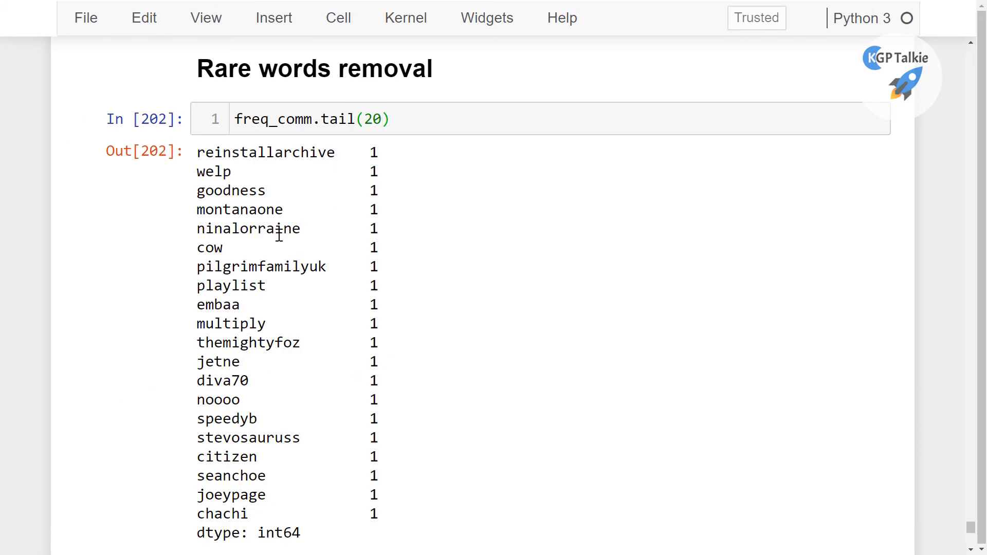
pyautogui.scroll(-3)
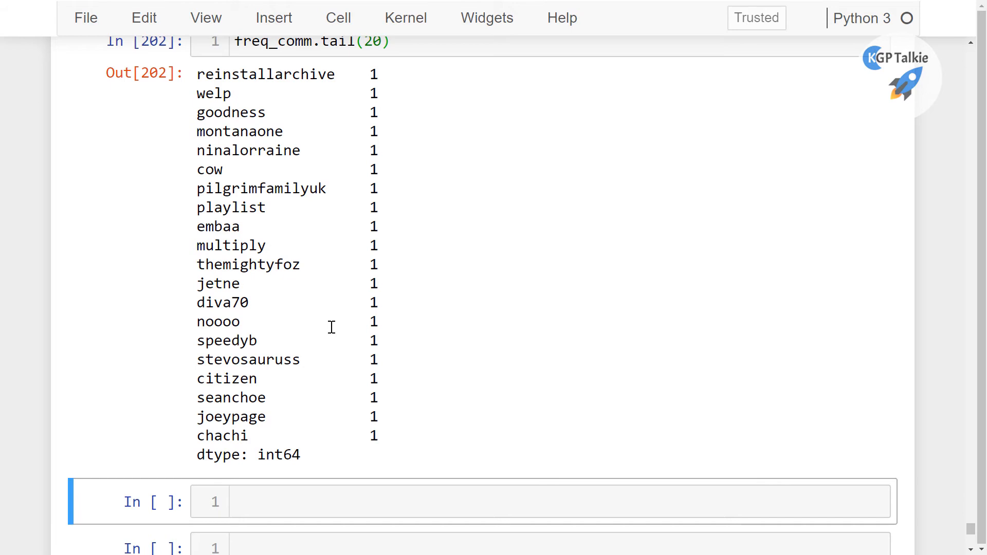
pyautogui.moveTo(411, 382)
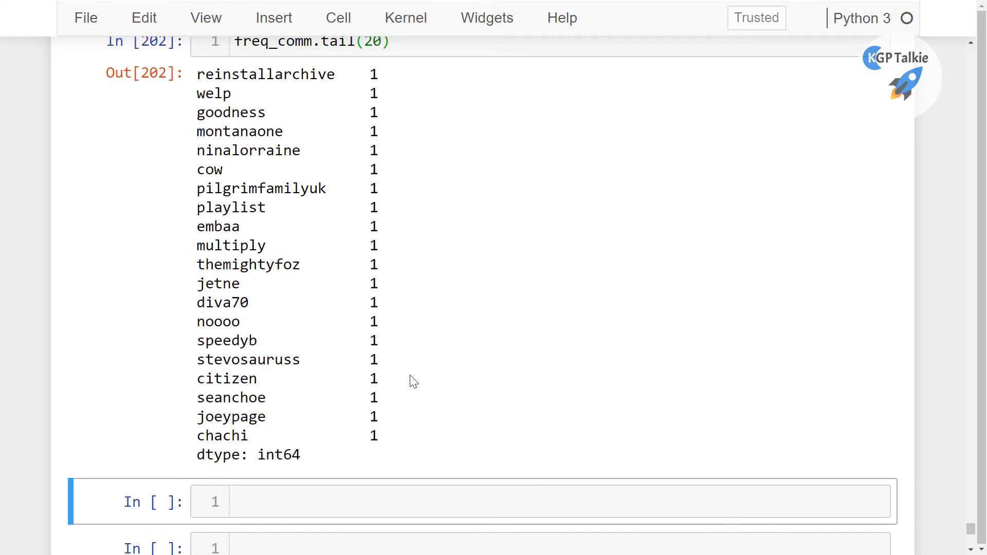
pyautogui.moveTo(319, 332)
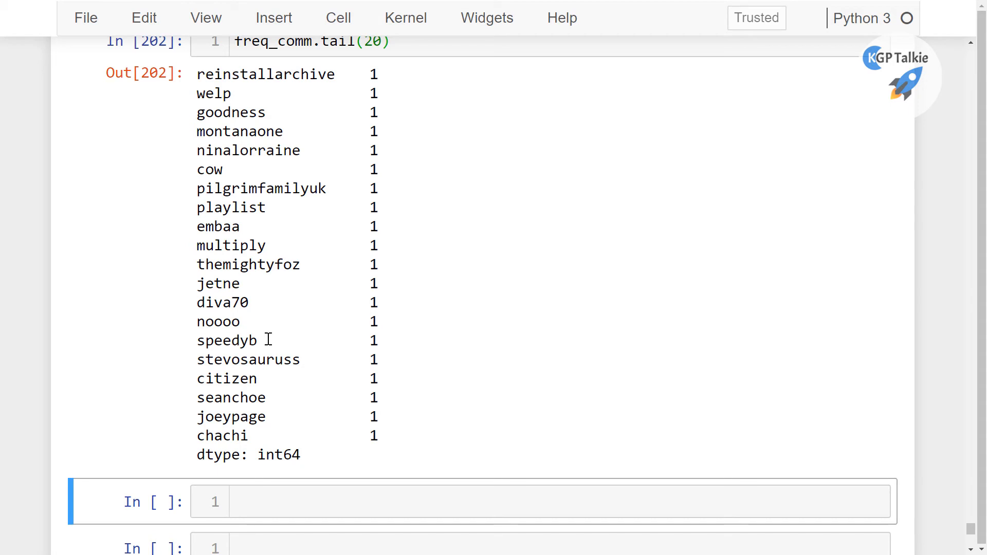
pyautogui.moveTo(294, 250)
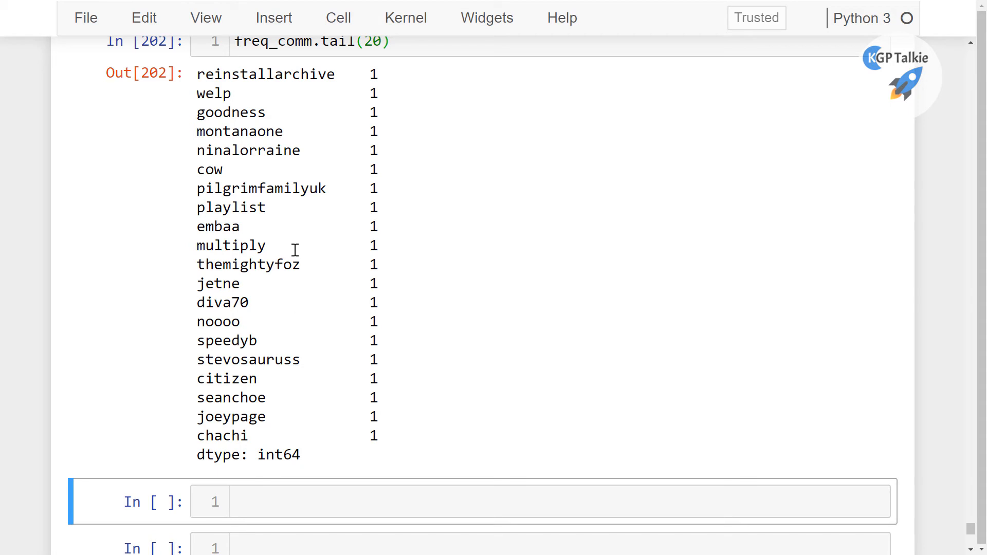
pyautogui.moveTo(228, 246)
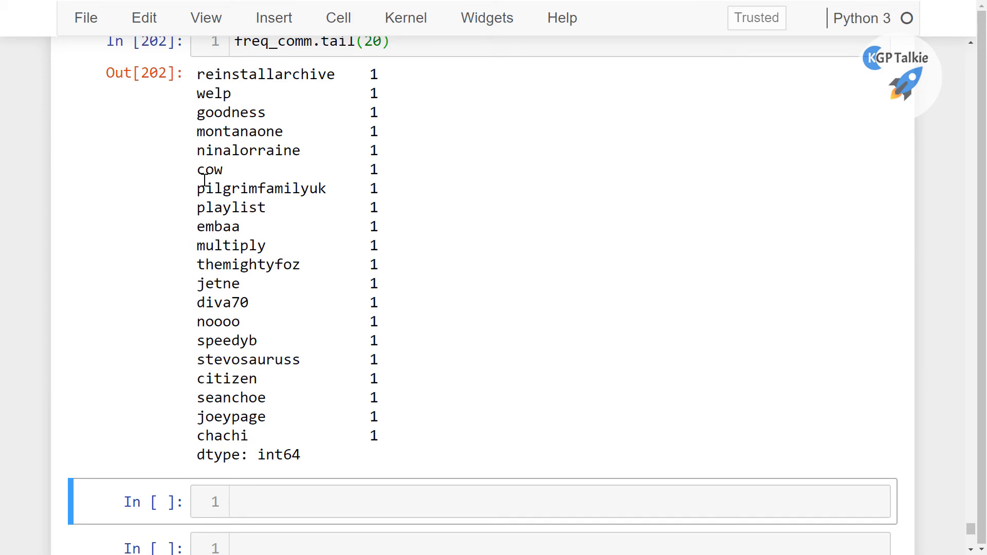
pyautogui.moveTo(195, 455)
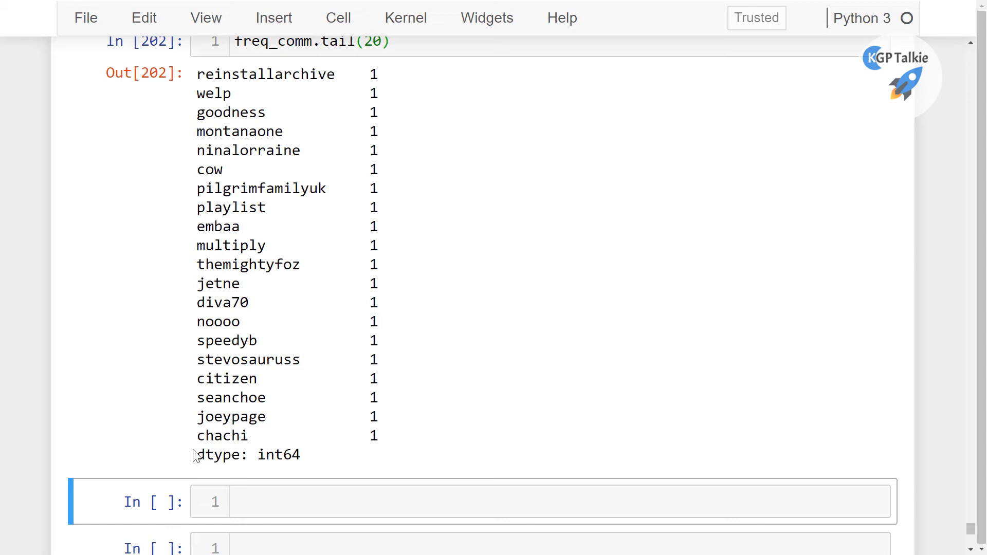
pyautogui.moveTo(221, 283)
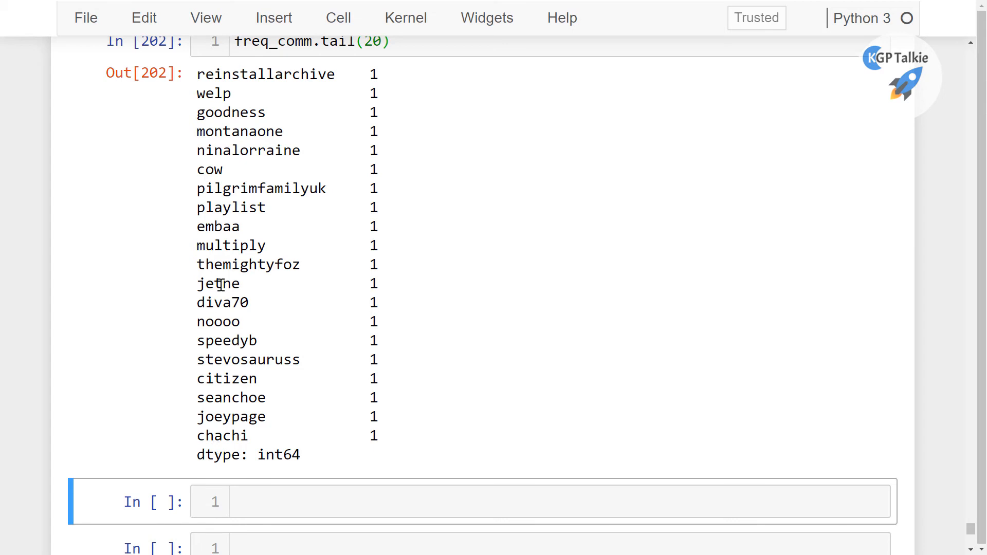
pyautogui.moveTo(281, 201)
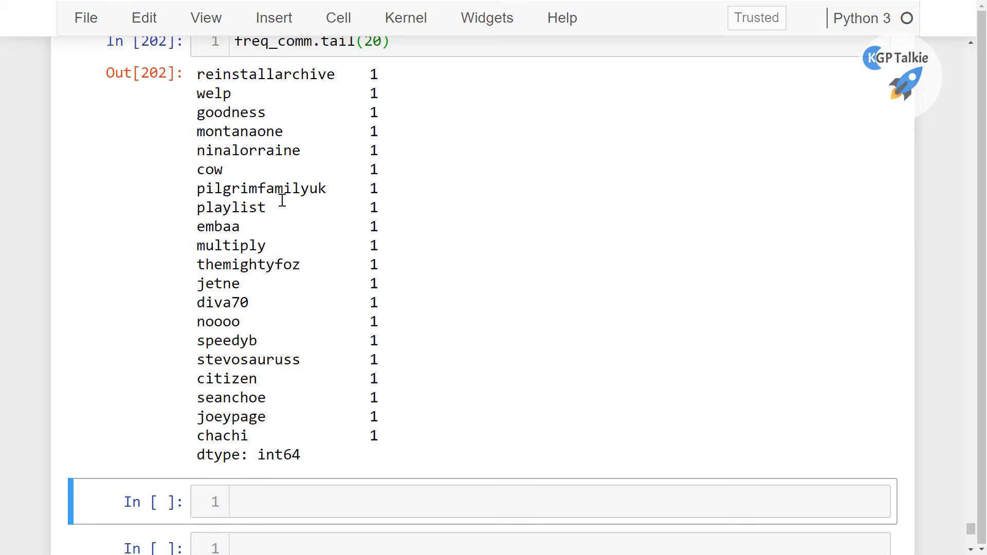
pyautogui.moveTo(290, 195)
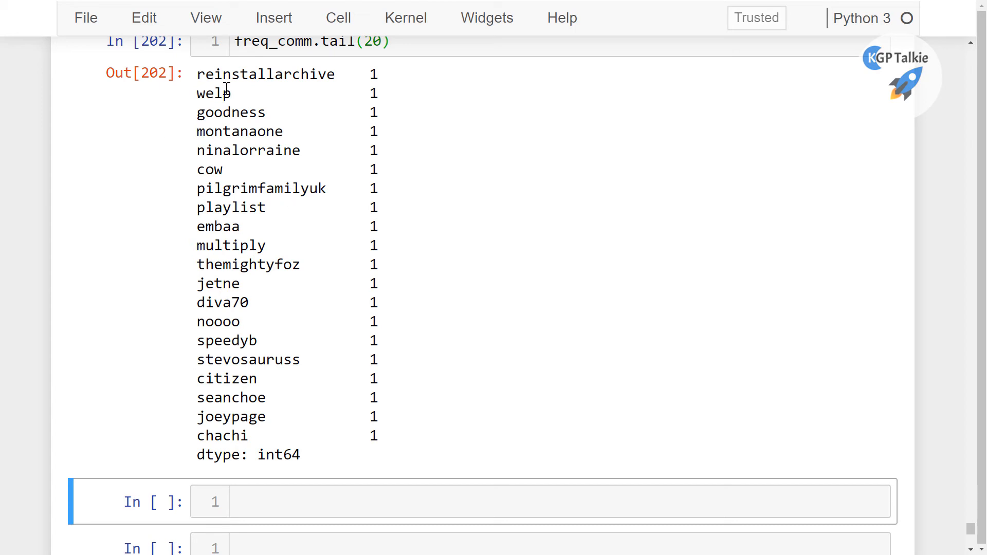
pyautogui.moveTo(244, 91)
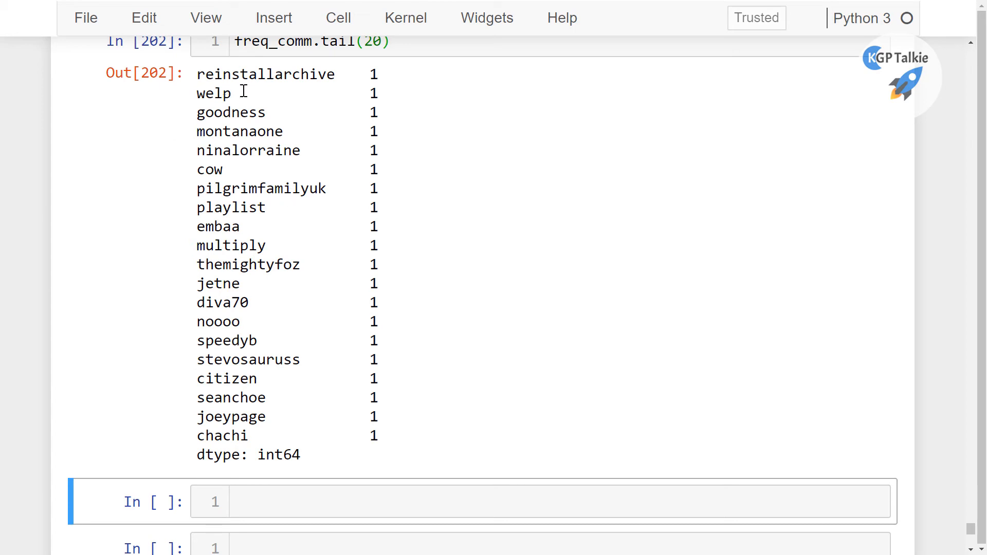
pyautogui.moveTo(265, 86)
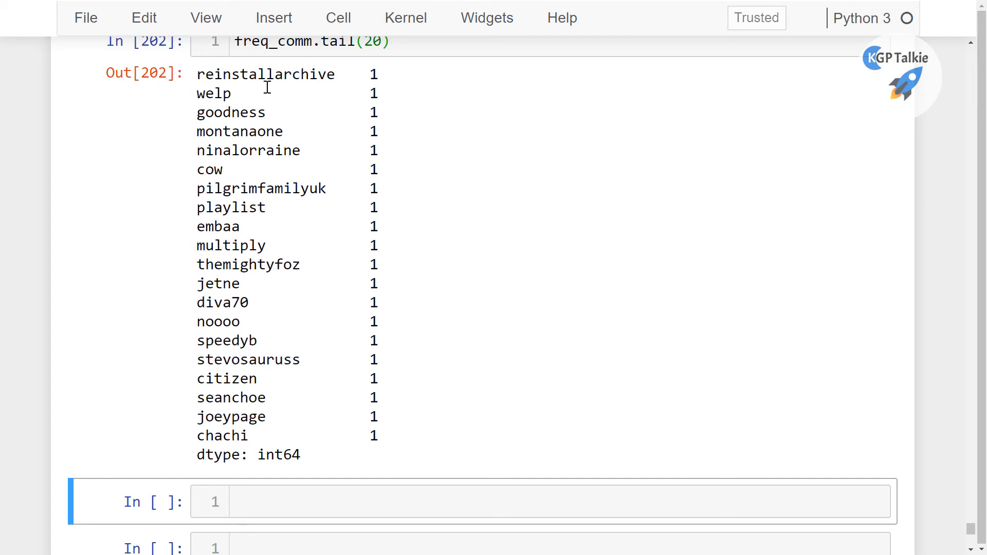
pyautogui.scroll(3)
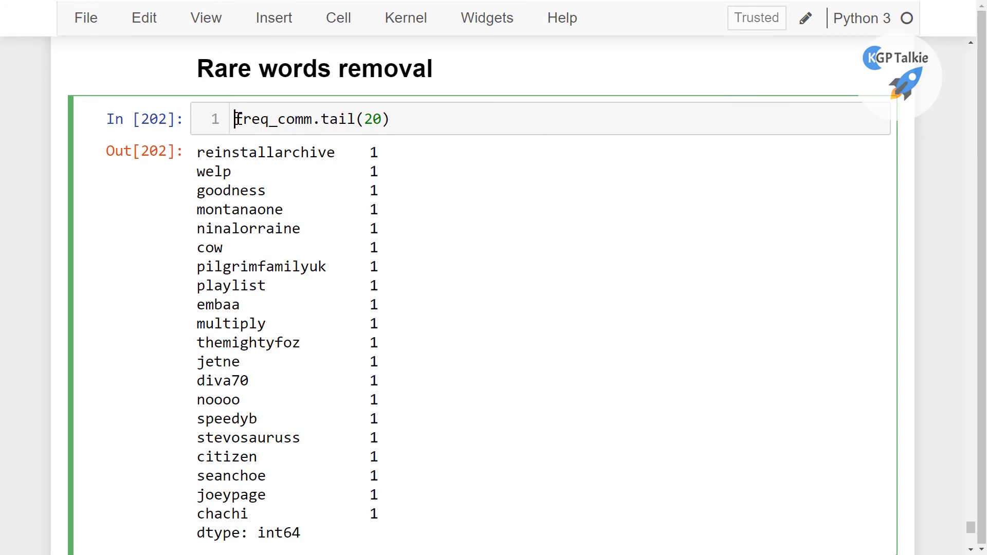
# - Change the cell to rare20 = freq_comm.tail(20) and run it to store the rarest words
pyautogui.write('rare20 =')
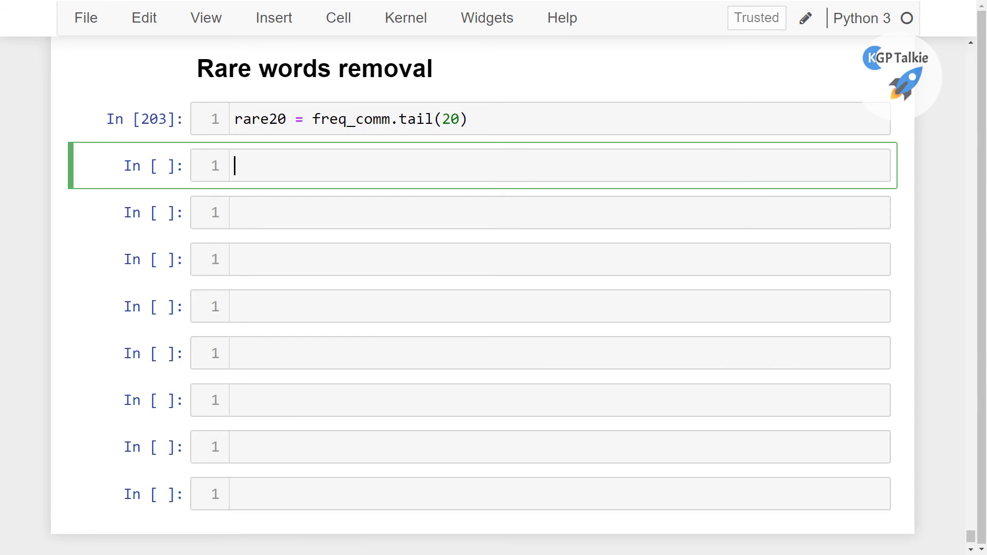
pyautogui.scroll(3)
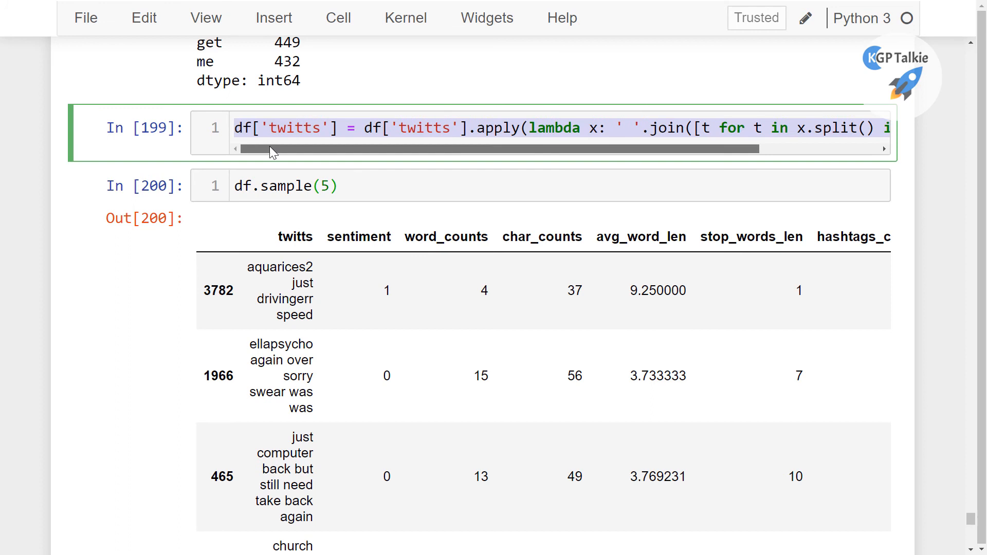
# - Write the df['twitts'] apply/lambda line filtering out the rare20 words in a new cell
pyautogui.scroll(-3)
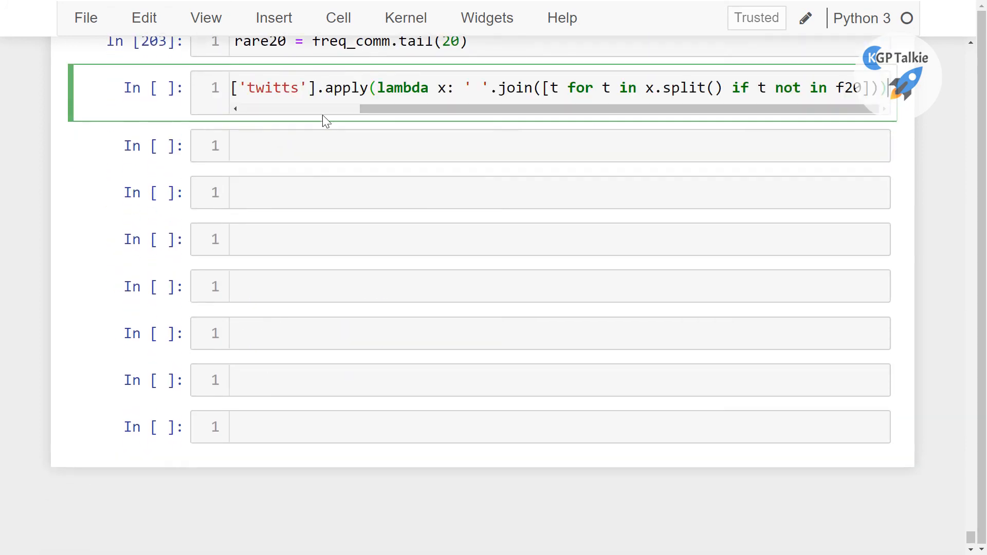
pyautogui.write("df['twitts'] = df")
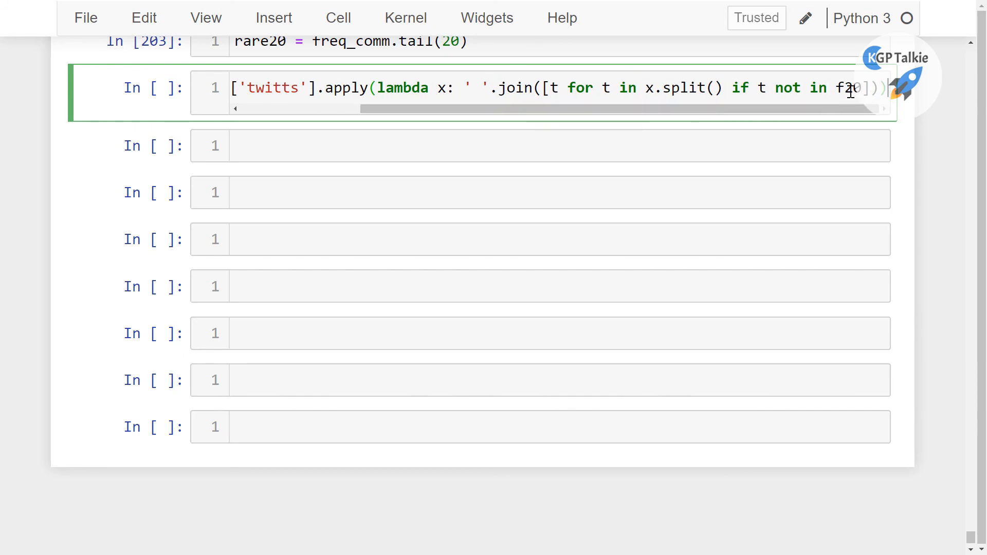
pyautogui.scroll(3)
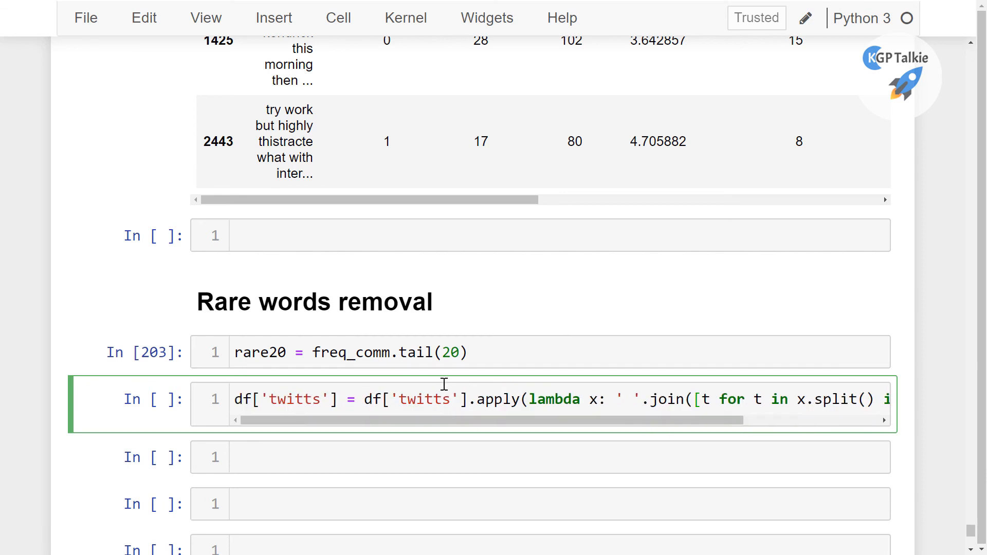
# - Run the cell so the rare words are removed from every tweet
pyautogui.press('shift+enter')
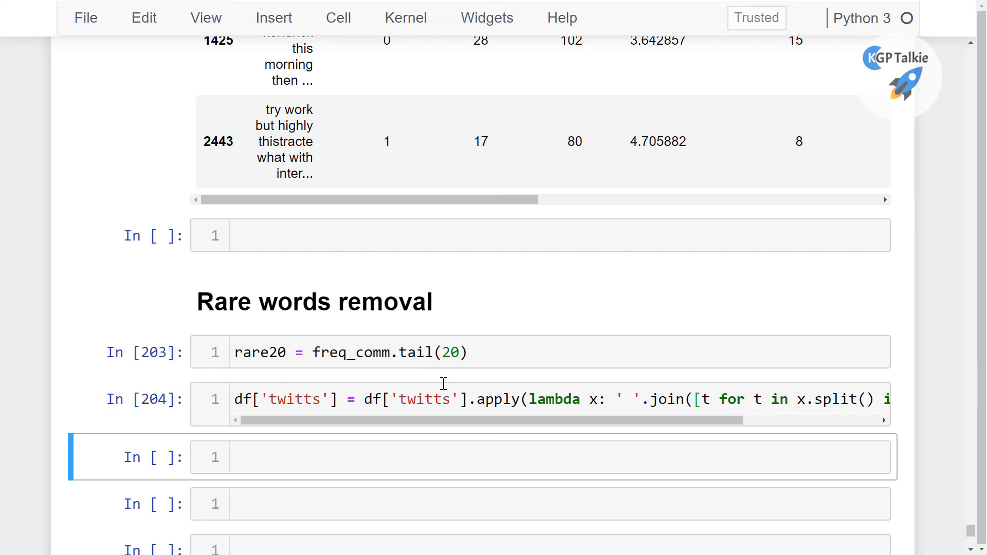
pyautogui.moveTo(443, 384)
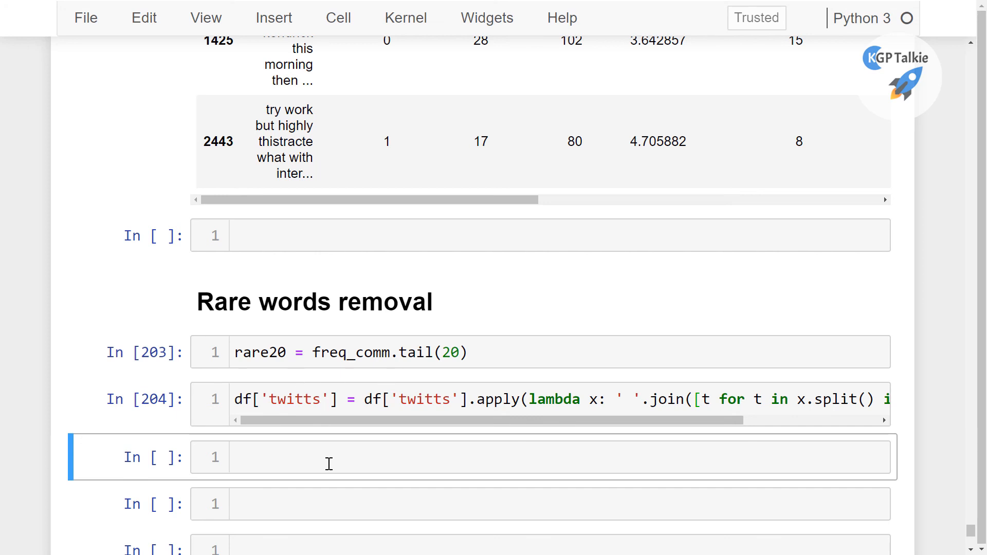
# - Run df.sample(5) to show five random tweets after rare-word removal
pyautogui.write('d')
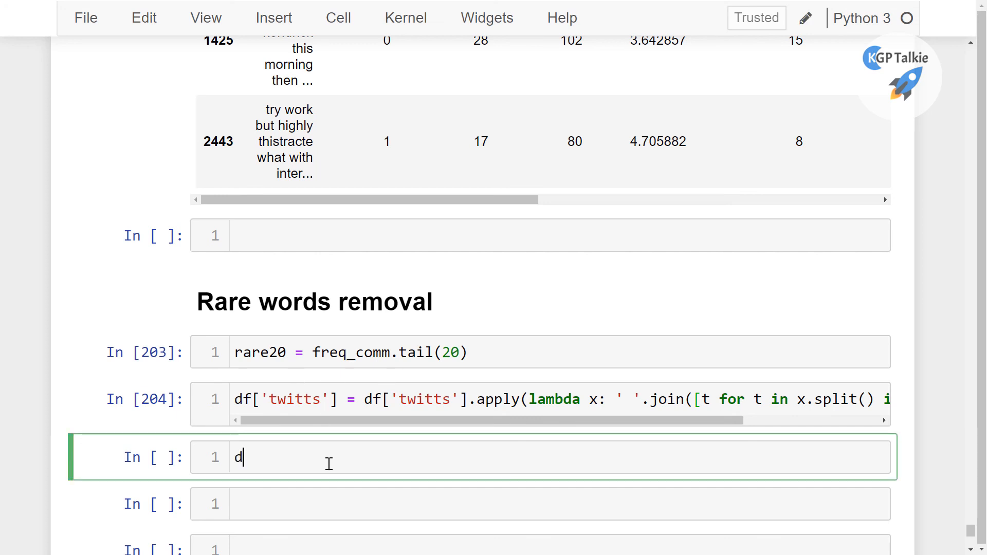
pyautogui.write('f.sampl')
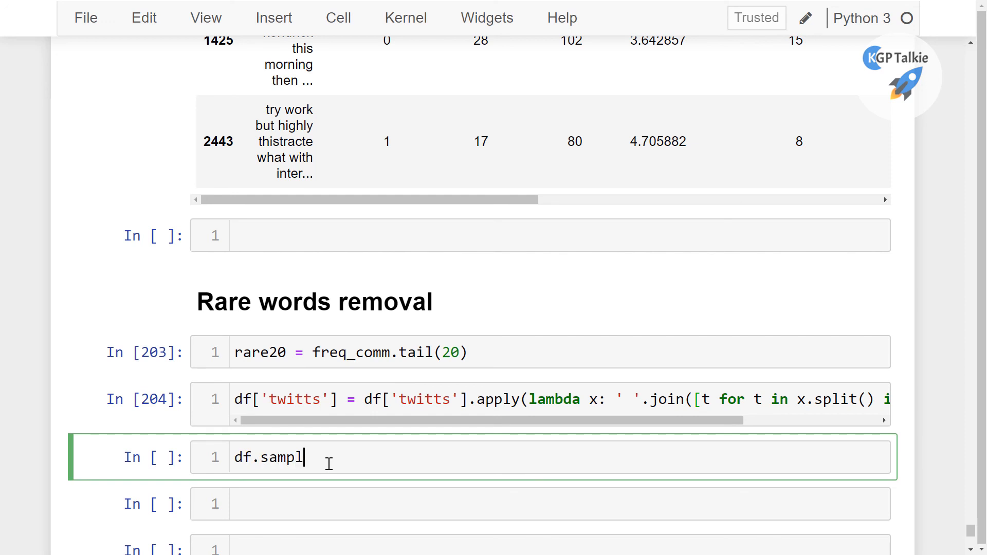
pyautogui.write('e')
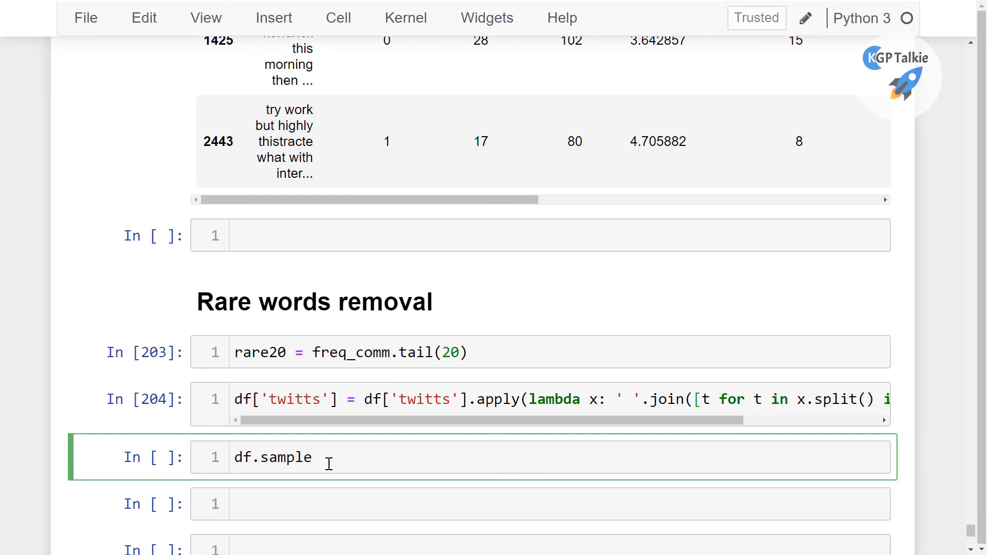
pyautogui.write('(5)')
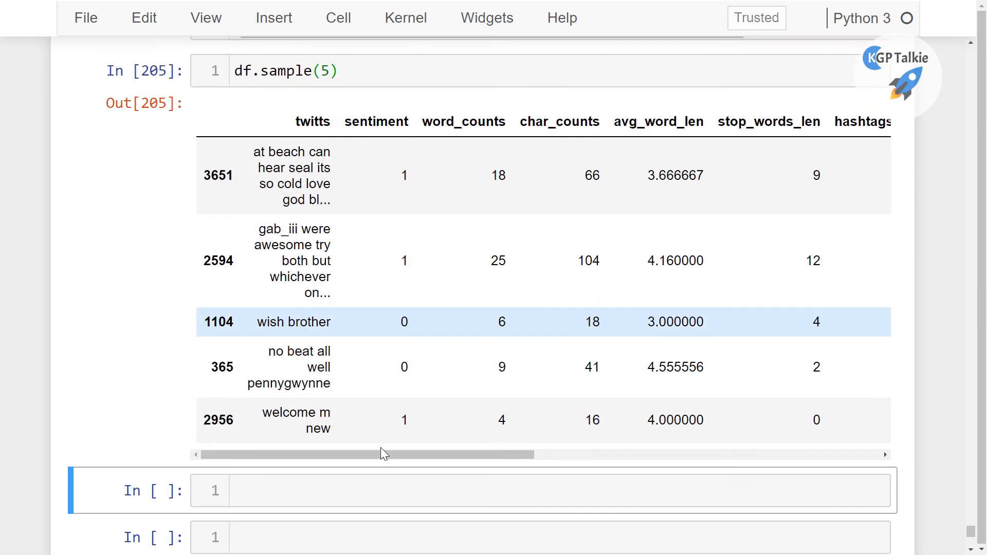
pyautogui.scroll(-3)
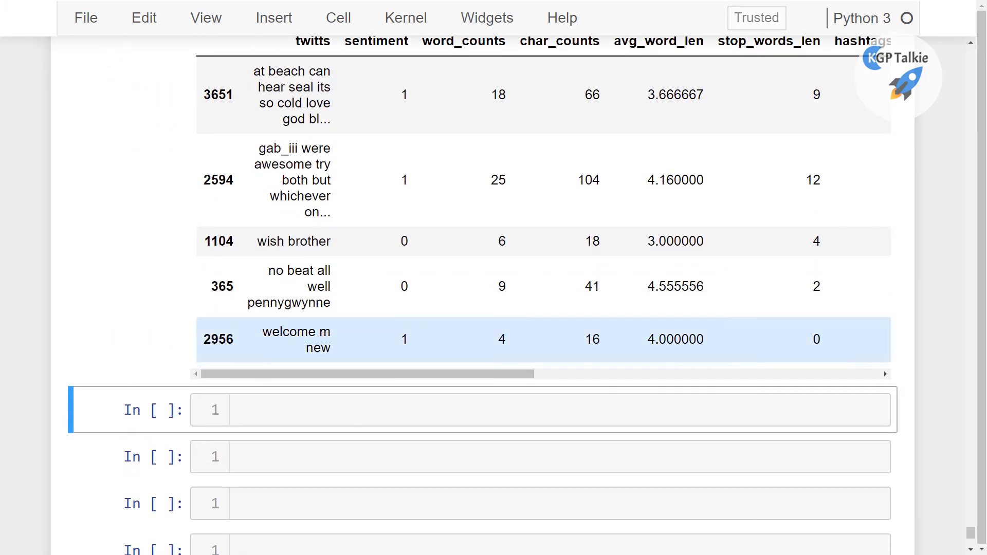